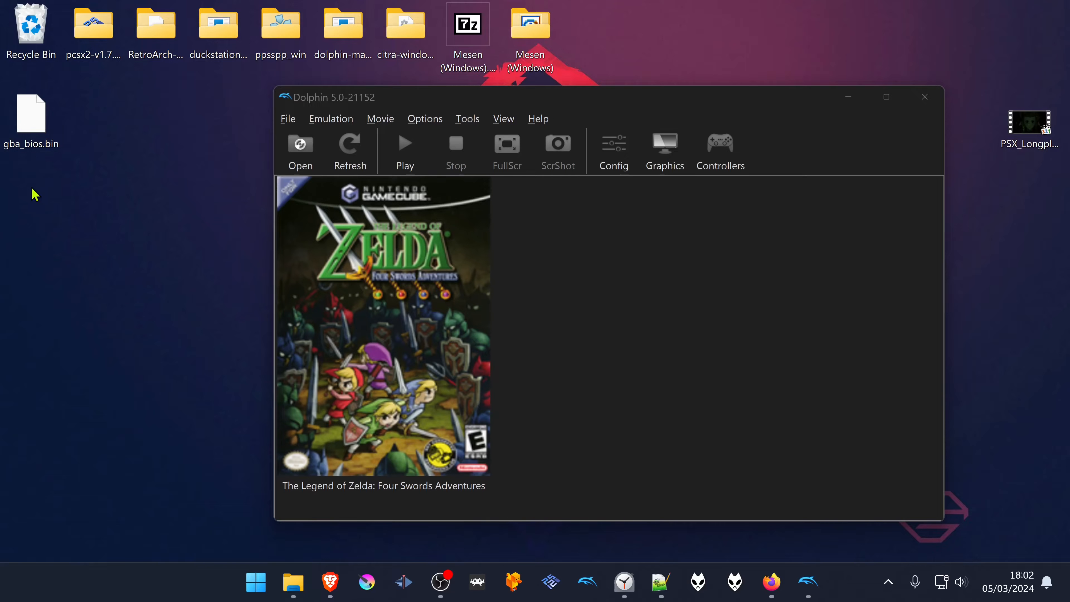
Step: Cut gba_bios.bin from the Windows desktop so it can be moved
drag(30, 112, 156, 201)
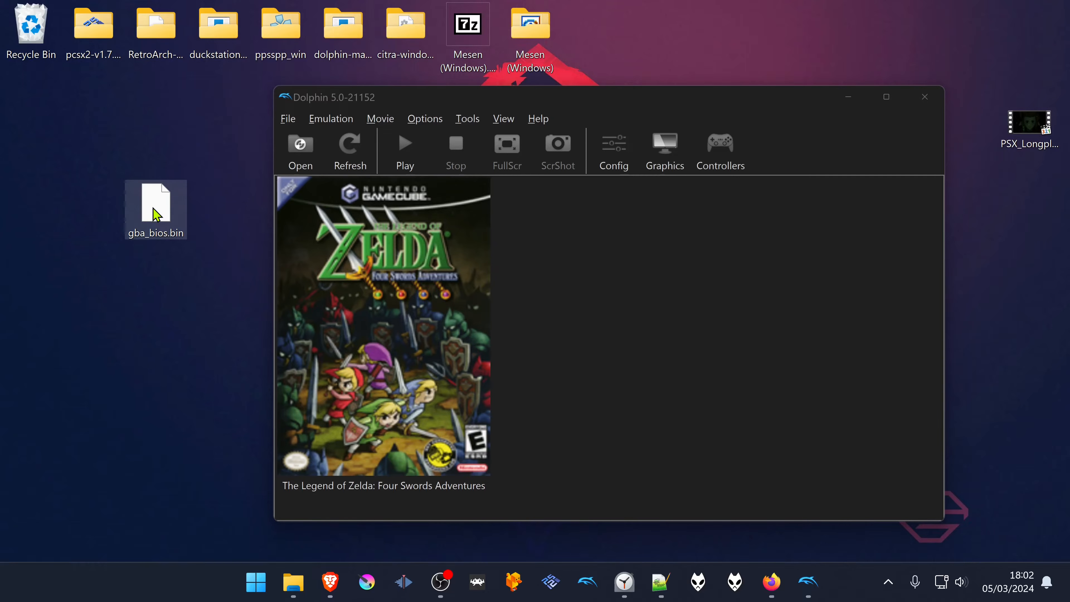
right_click(155, 209)
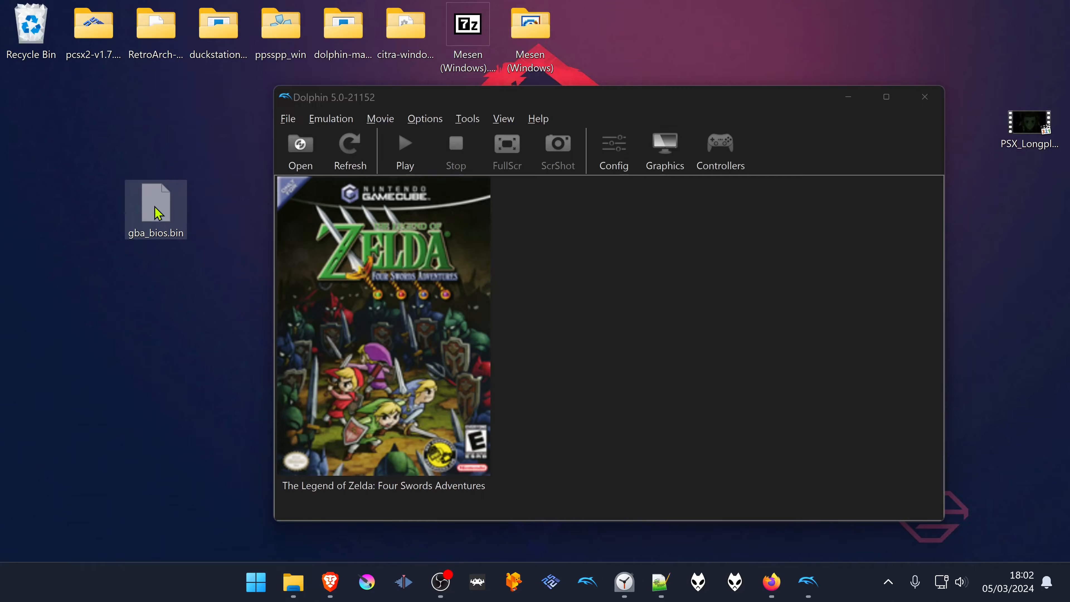
mouse_move(157, 216)
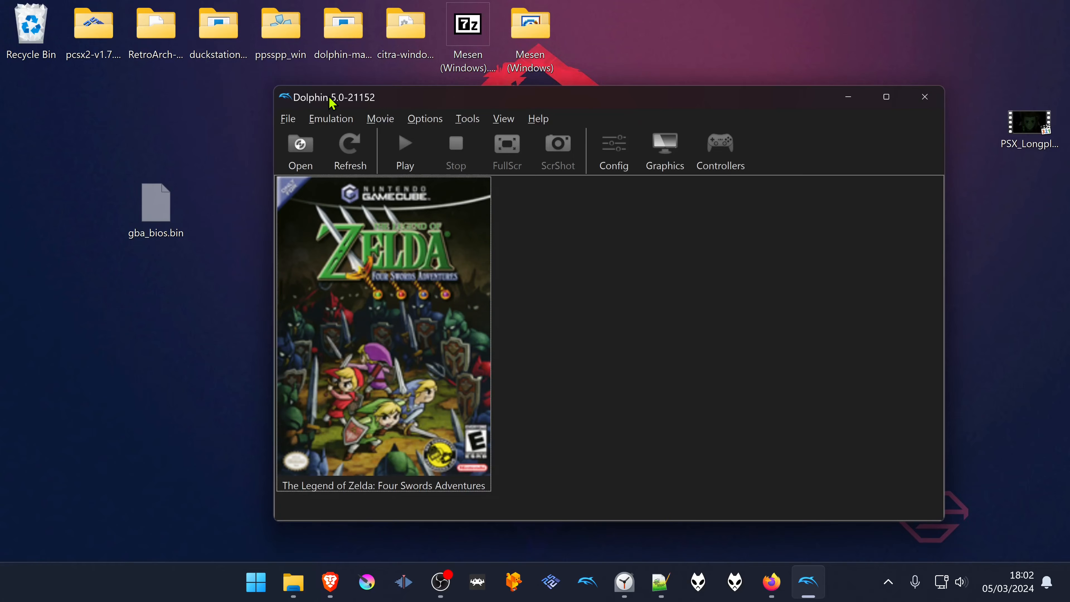
Step: Paste gba_bios.bin into the GBA folder inside Dolphin's user folder
click(288, 118)
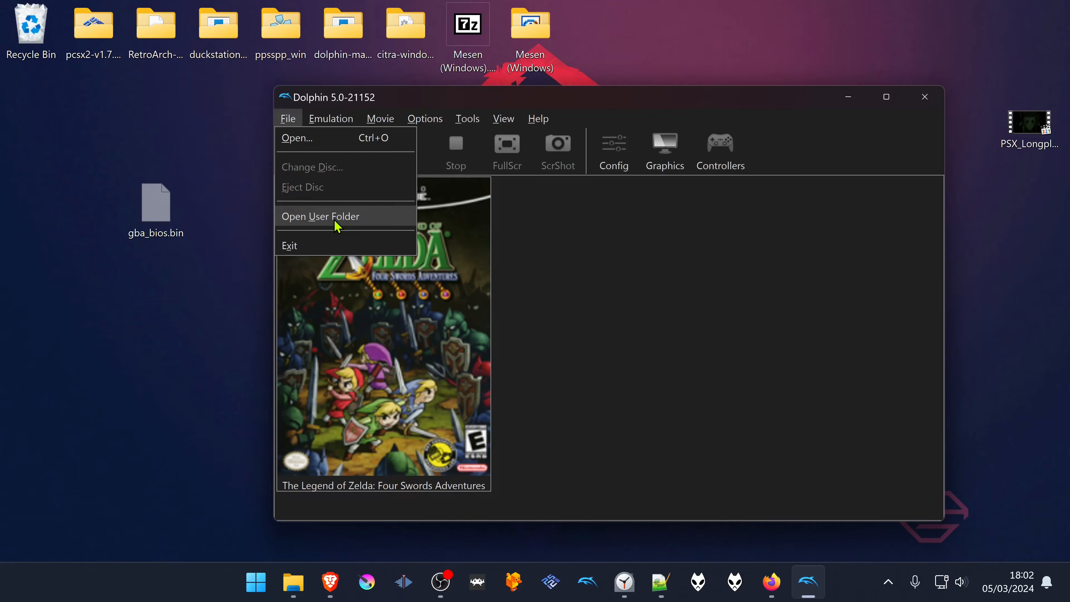
click(321, 216)
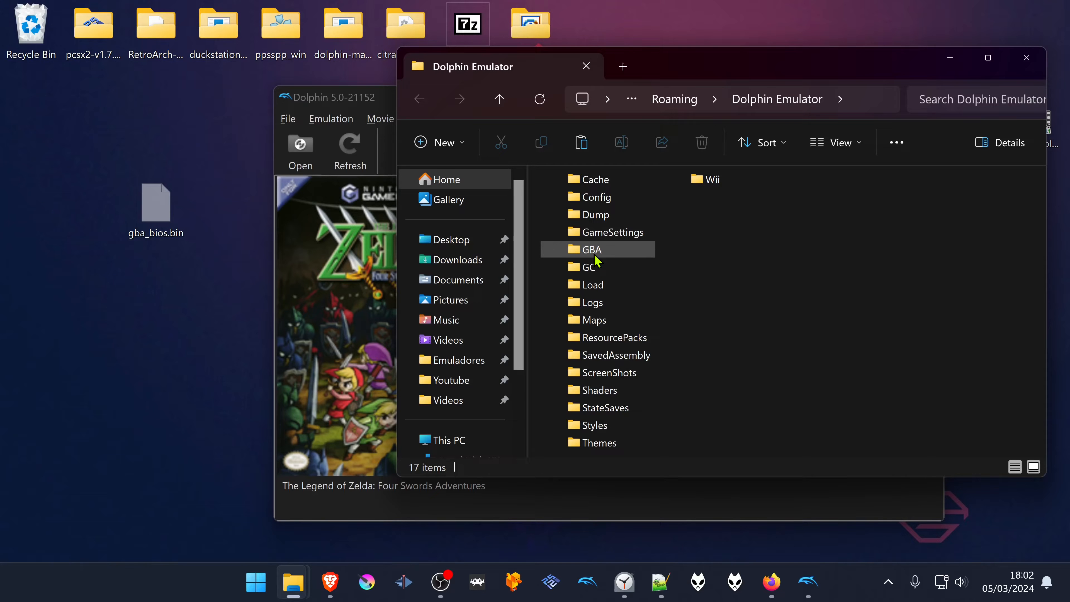
double_click(590, 249)
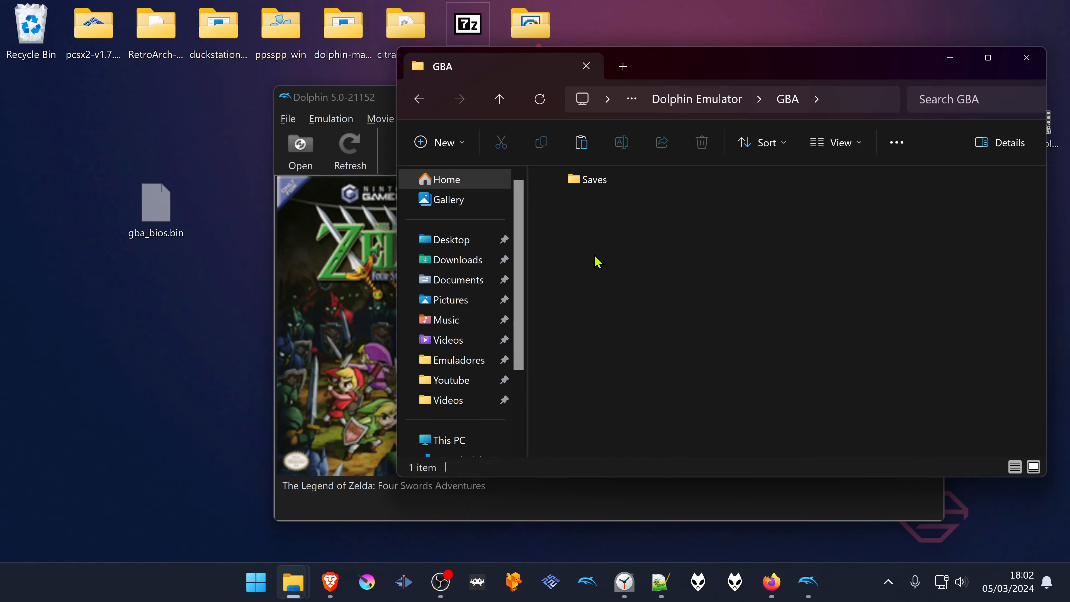
right_click(597, 261)
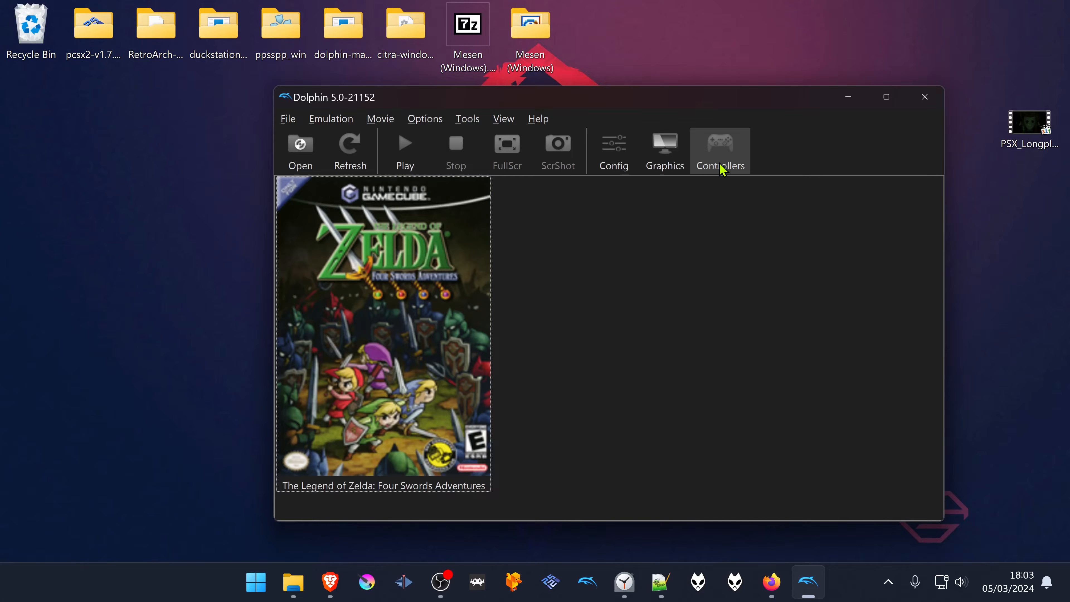
Step: In Controllers, set GameCube ports 1, 2 and 3 to GBA (Integrated)
click(720, 150)
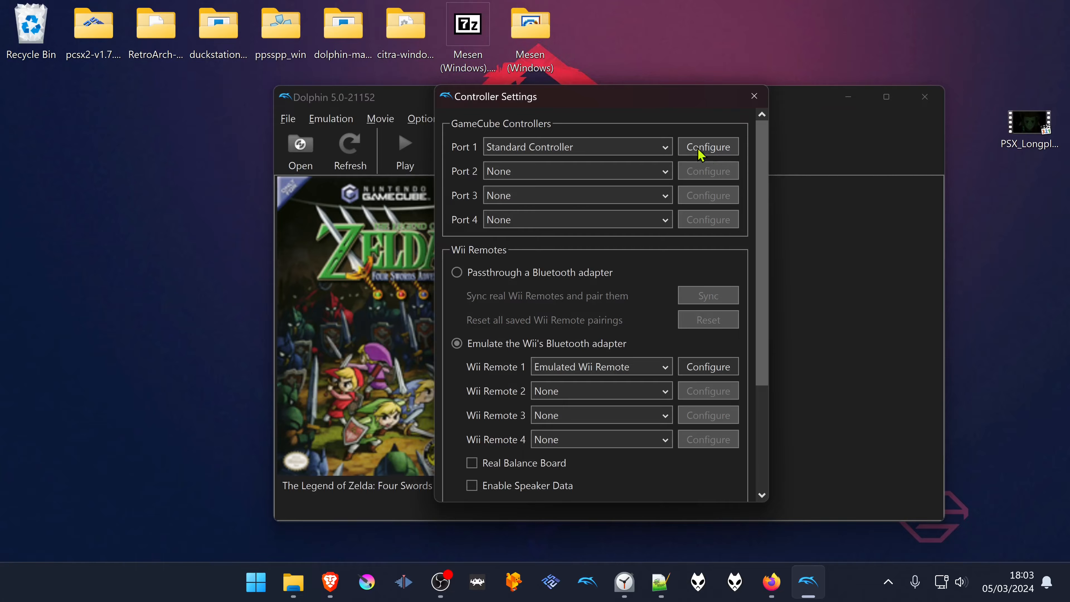
mouse_move(665, 155)
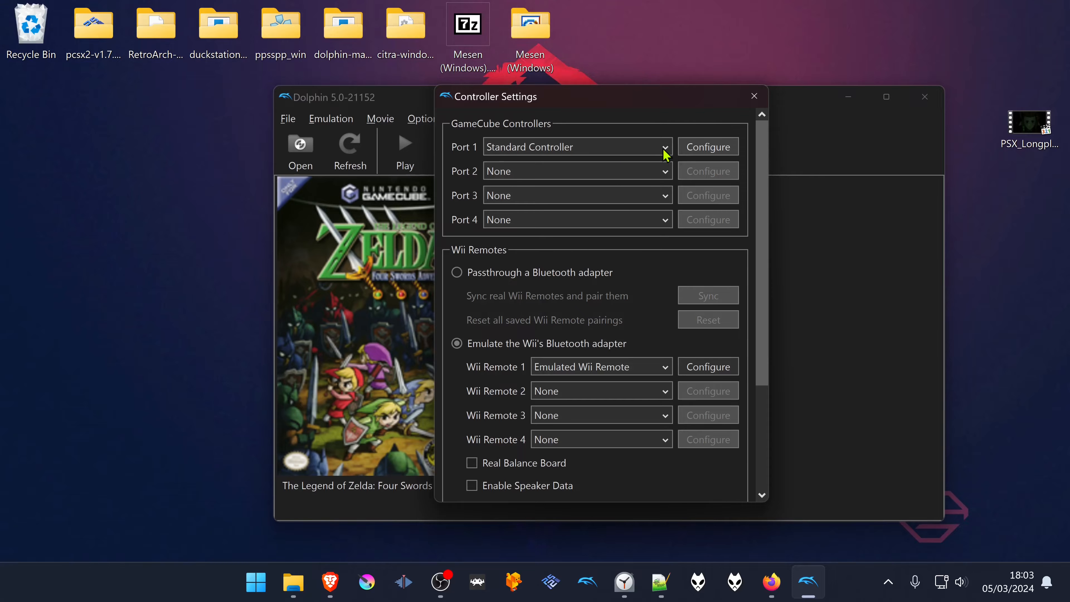
mouse_move(547, 261)
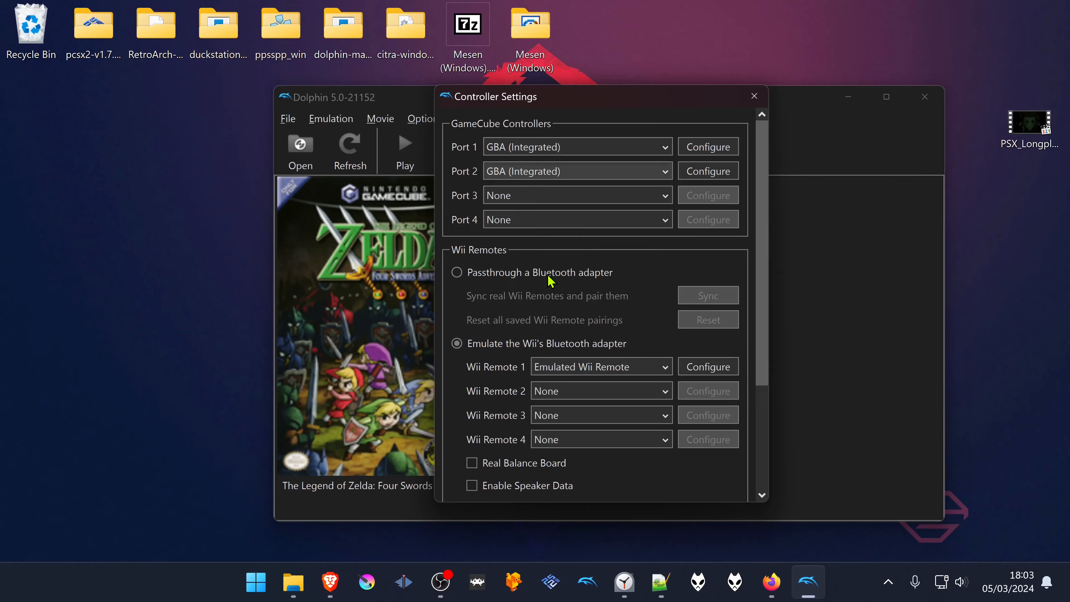
click(577, 195)
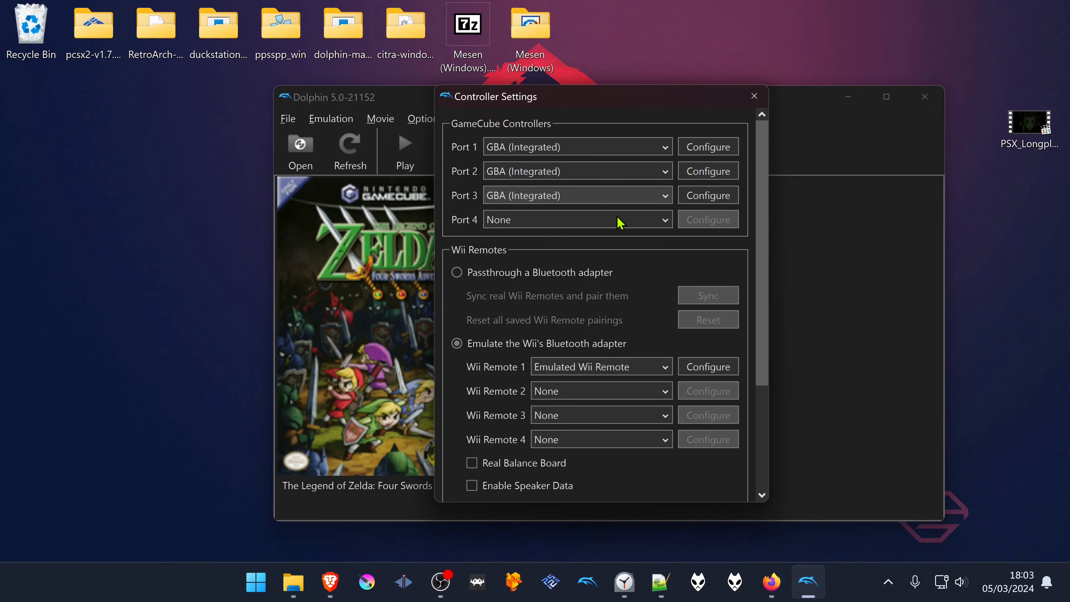
Step: Set port 4 to GBA (Integrated) and review the port 1 GBA keyboard mapping
click(708, 146)
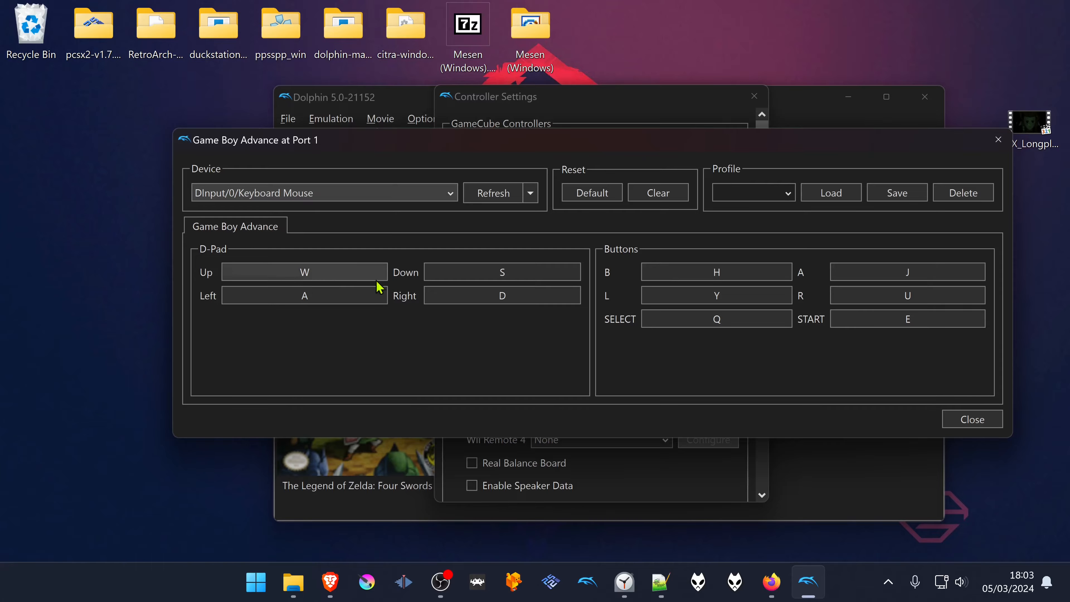
mouse_move(467, 344)
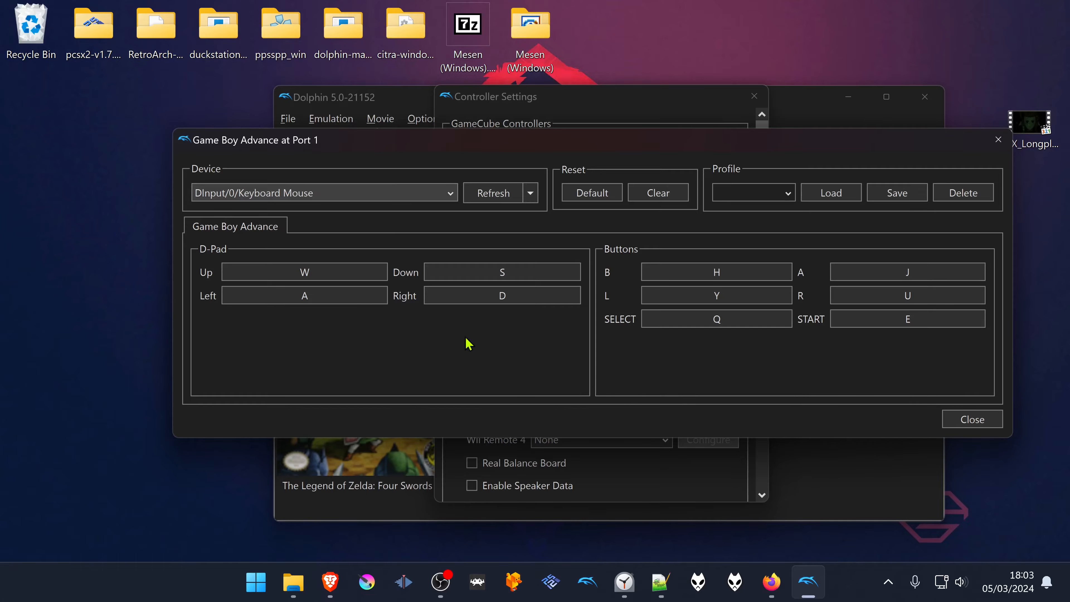
mouse_move(899, 399)
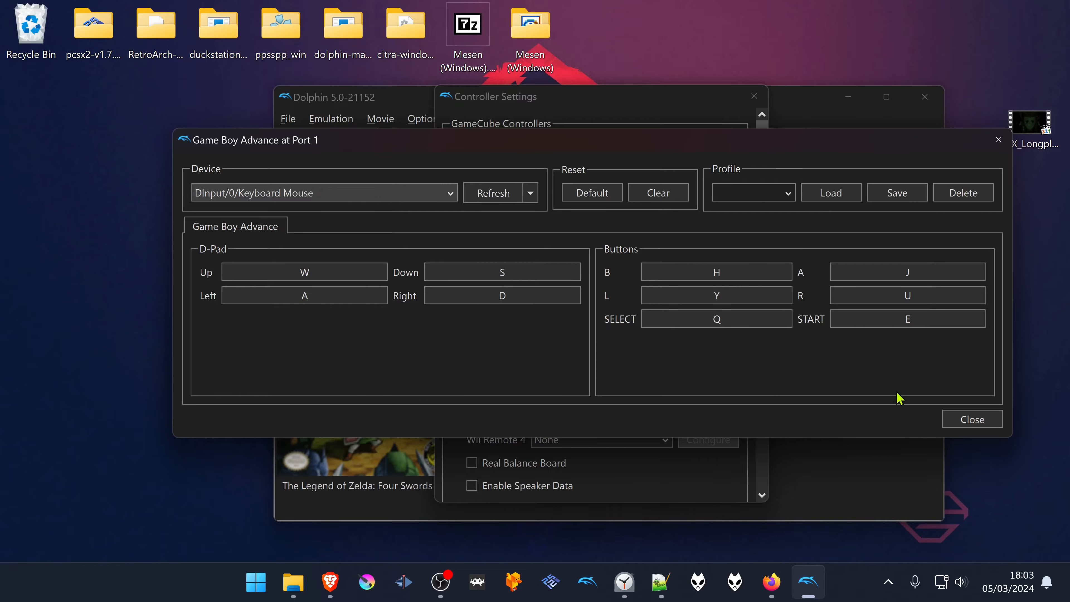
click(971, 419)
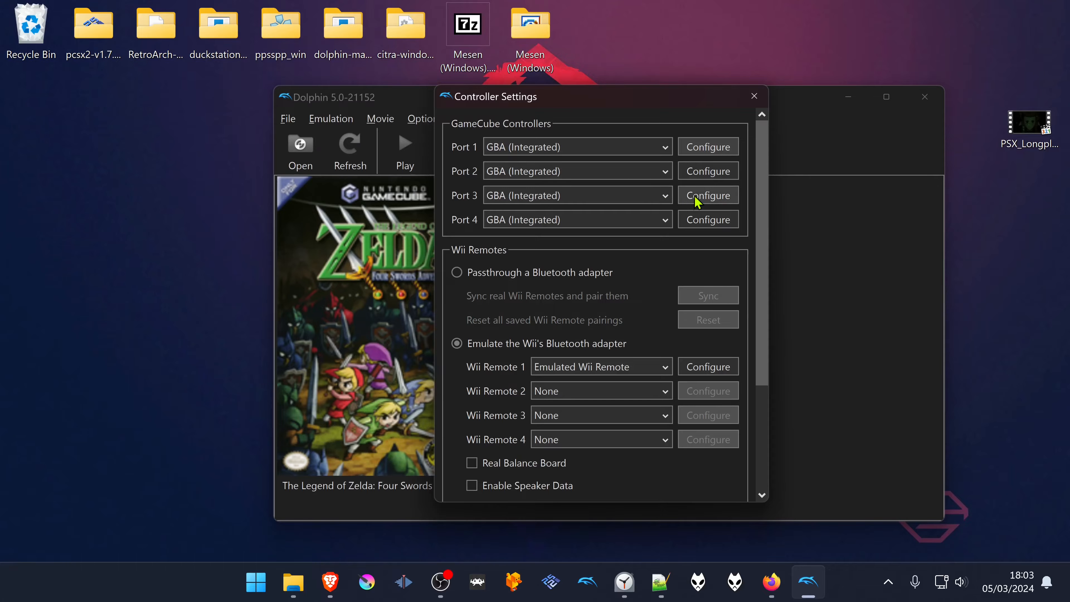
Step: Review the port 3 GBA gamepad mapping and close its window
click(708, 195)
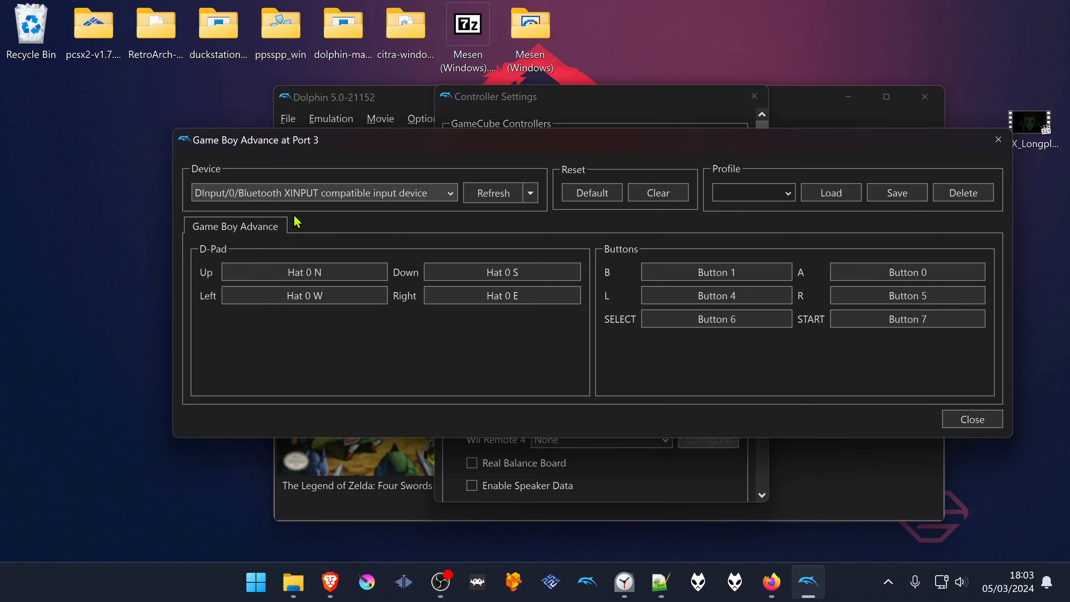
click(971, 419)
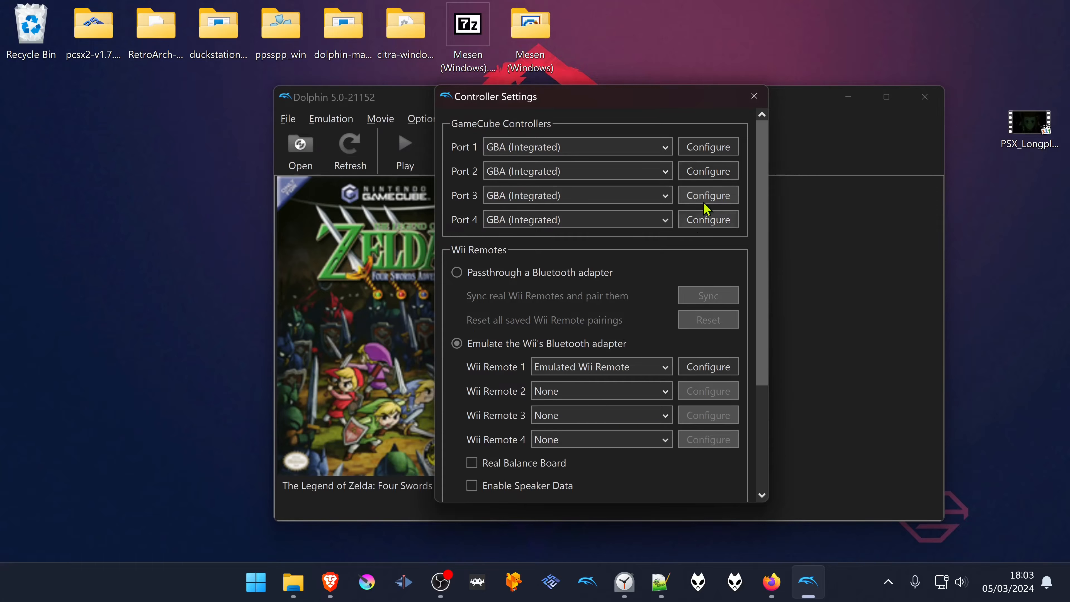